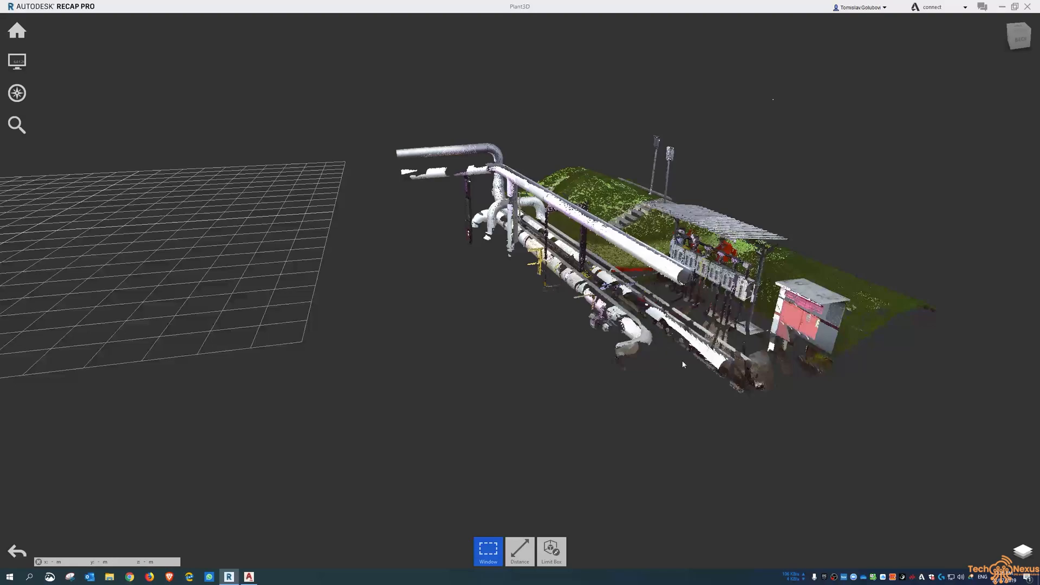
mouse_move(876, 401)
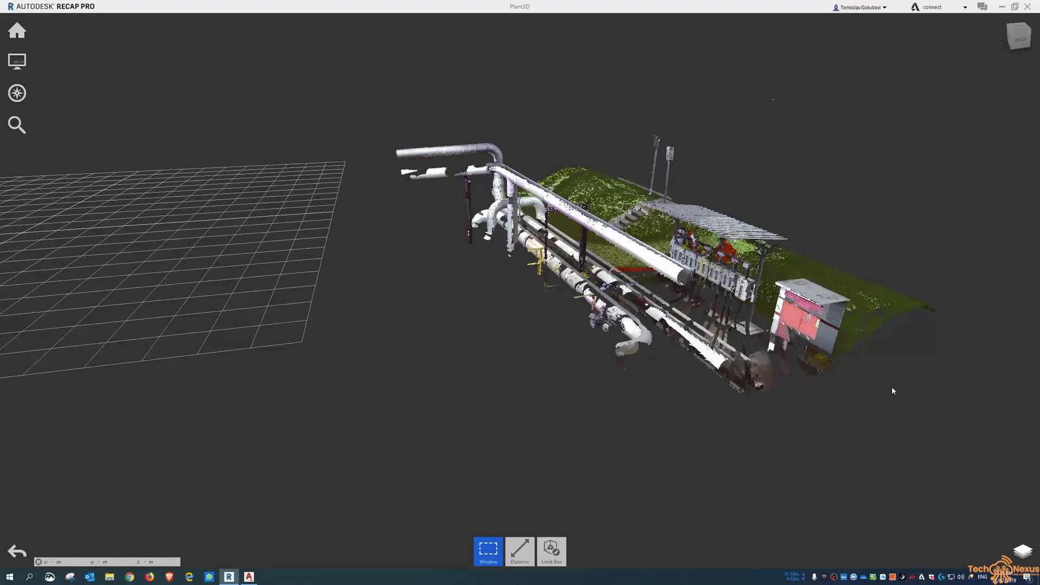
mouse_move(918, 377)
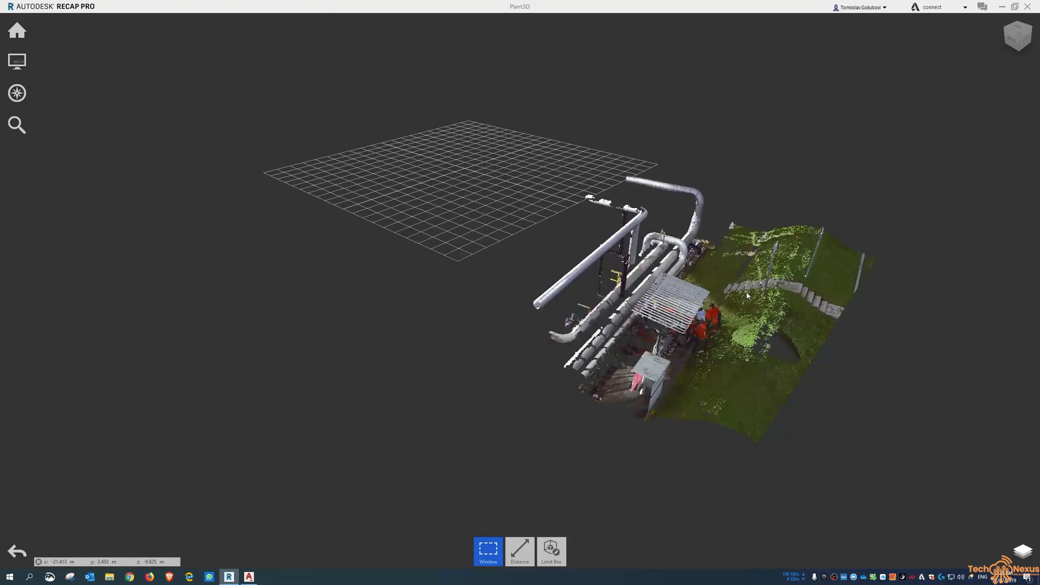
mouse_move(589, 288)
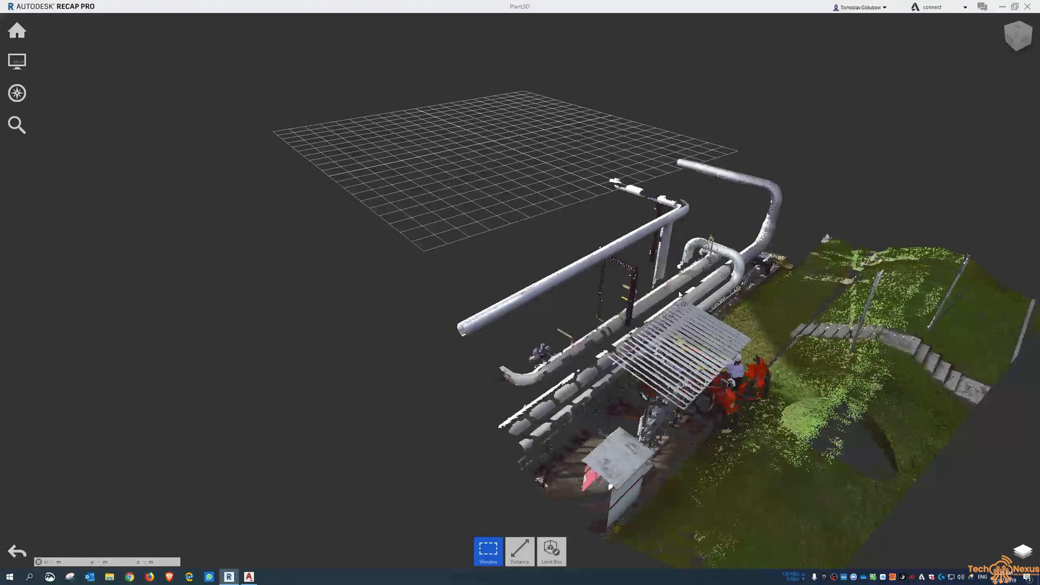
mouse_move(468, 335)
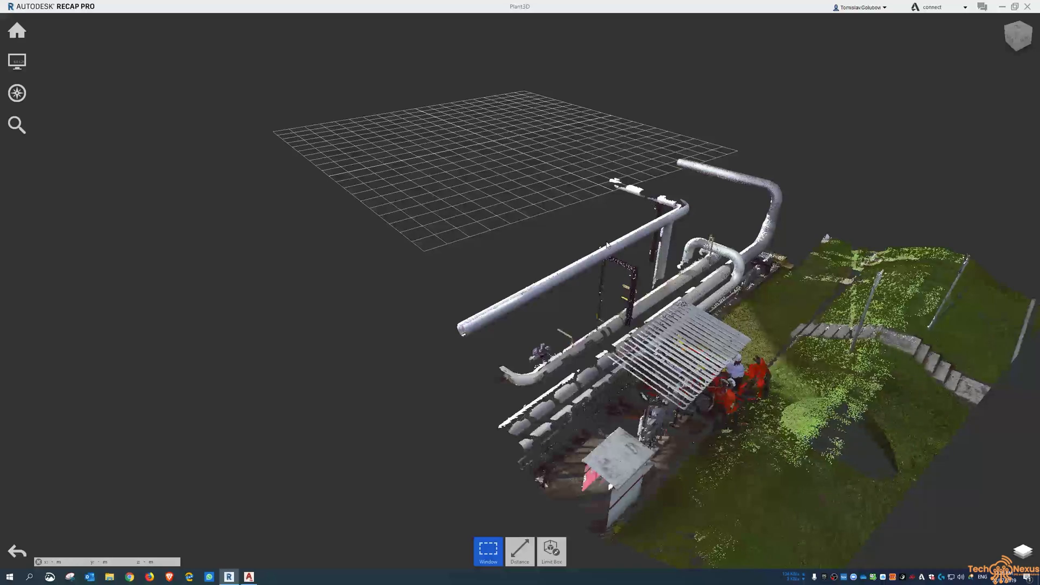
mouse_move(566, 285)
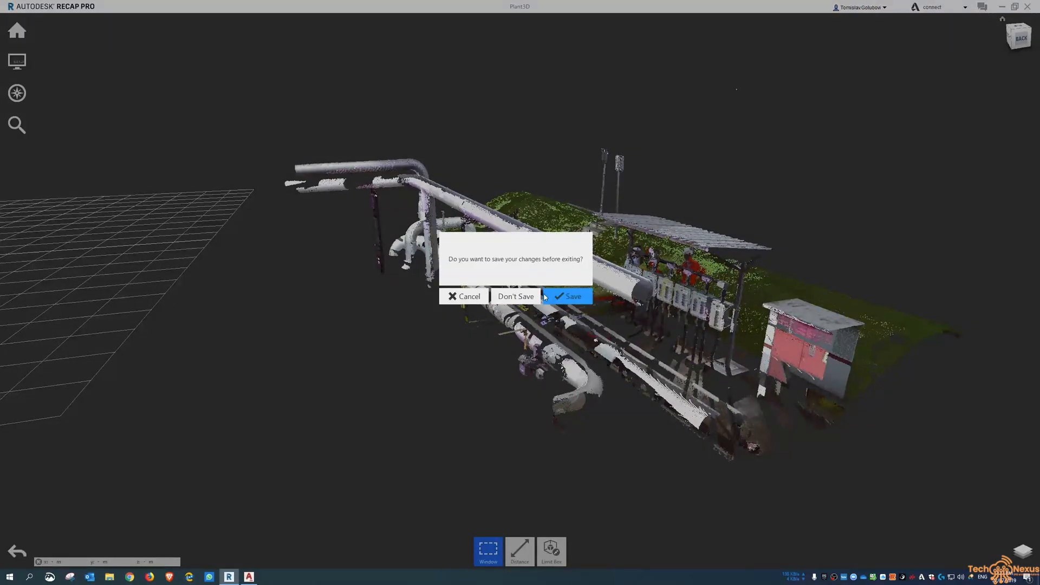
Leave ReCap unsaved, then attach the Plant3D .rcp point cloud via External References and confirm.
left_click(515, 296)
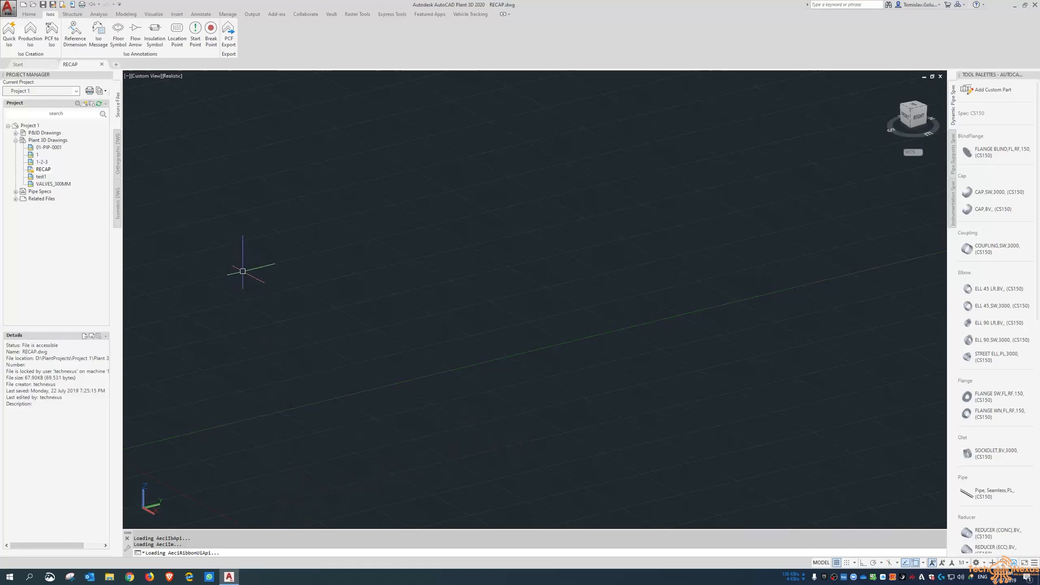
mouse_move(133, 91)
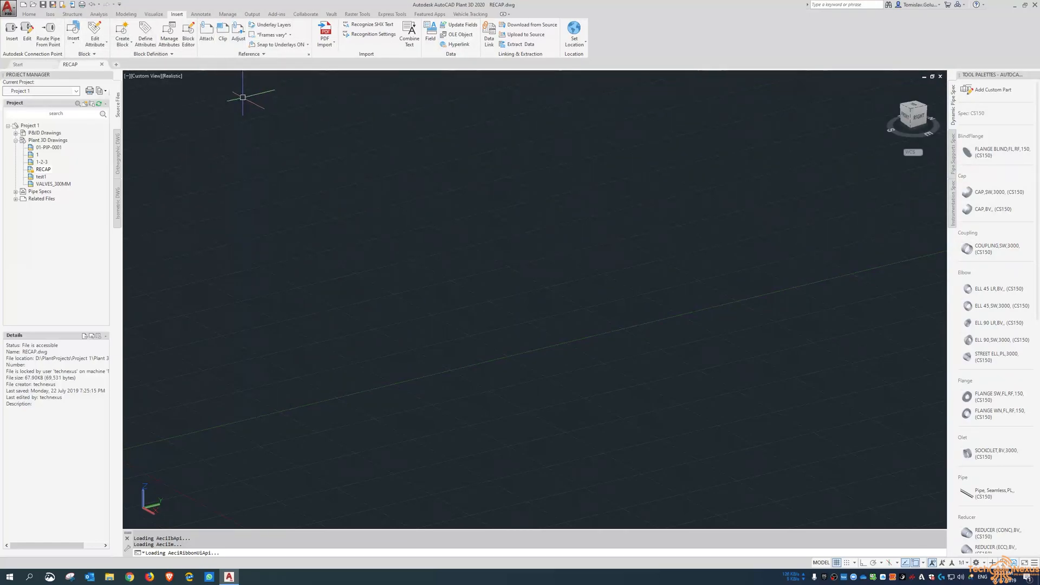
mouse_move(362, 125)
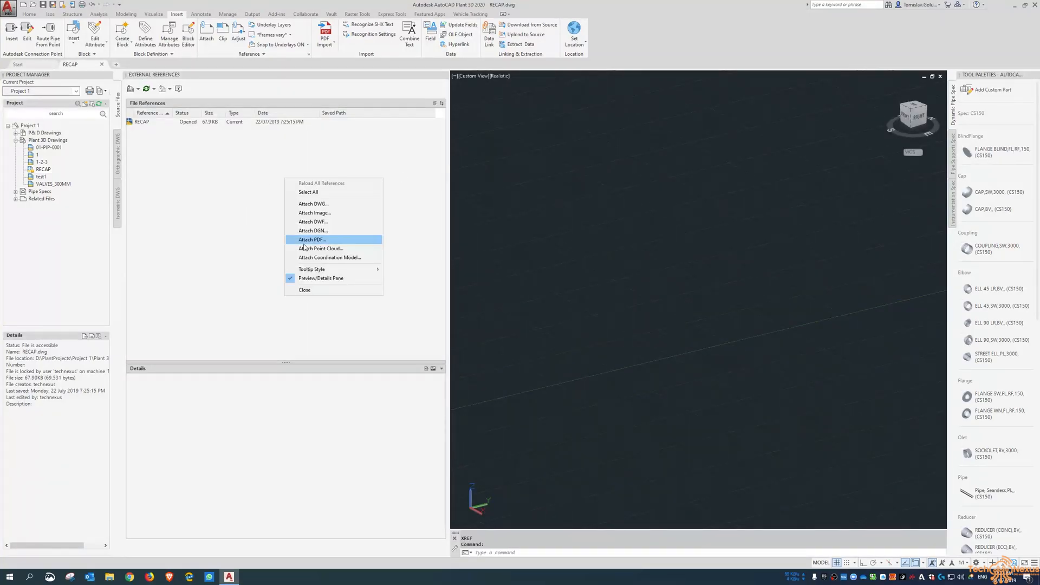
left_click(320, 248)
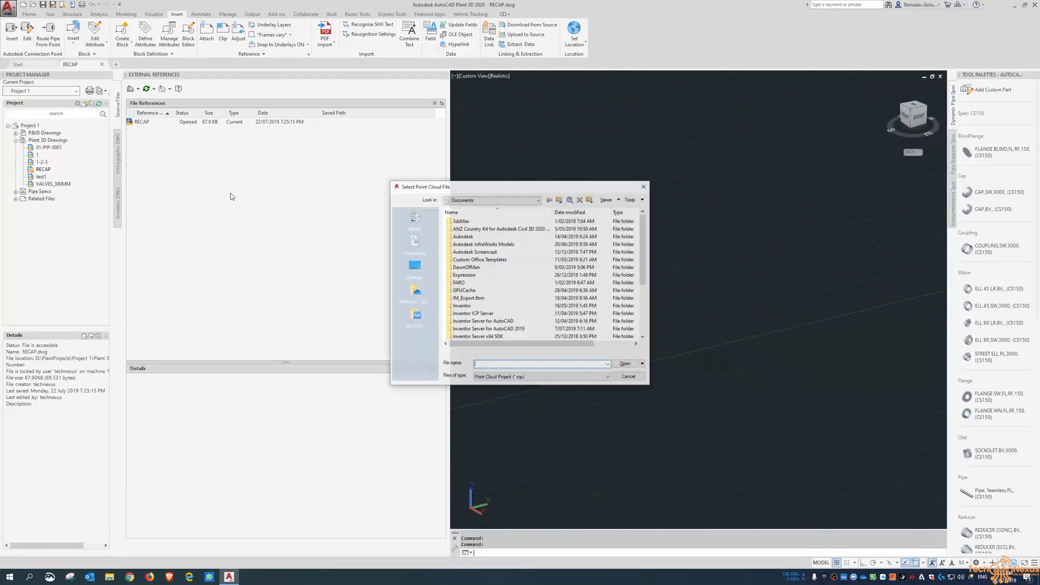
left_click(415, 265)
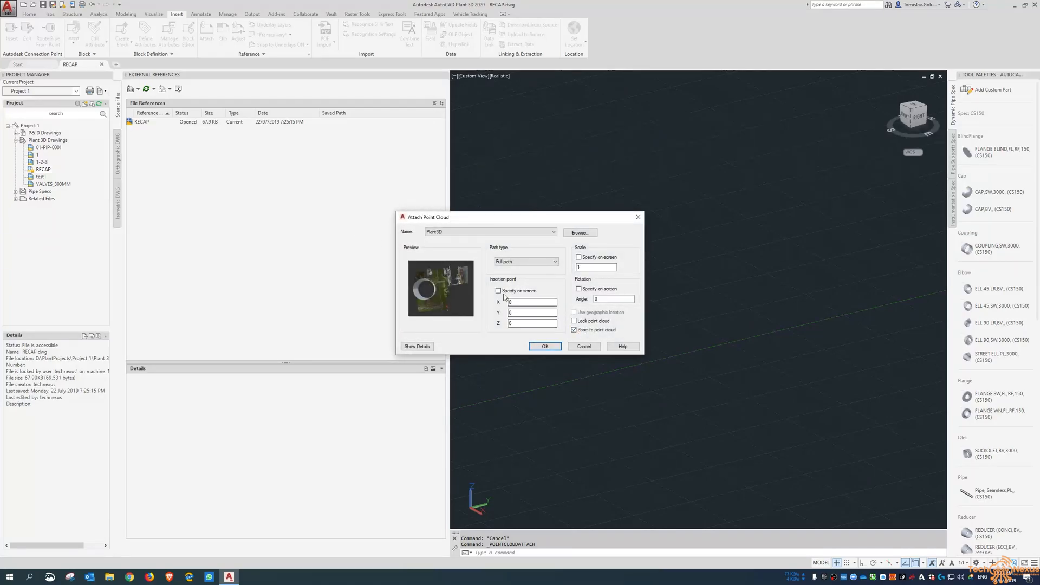
left_click(543, 346)
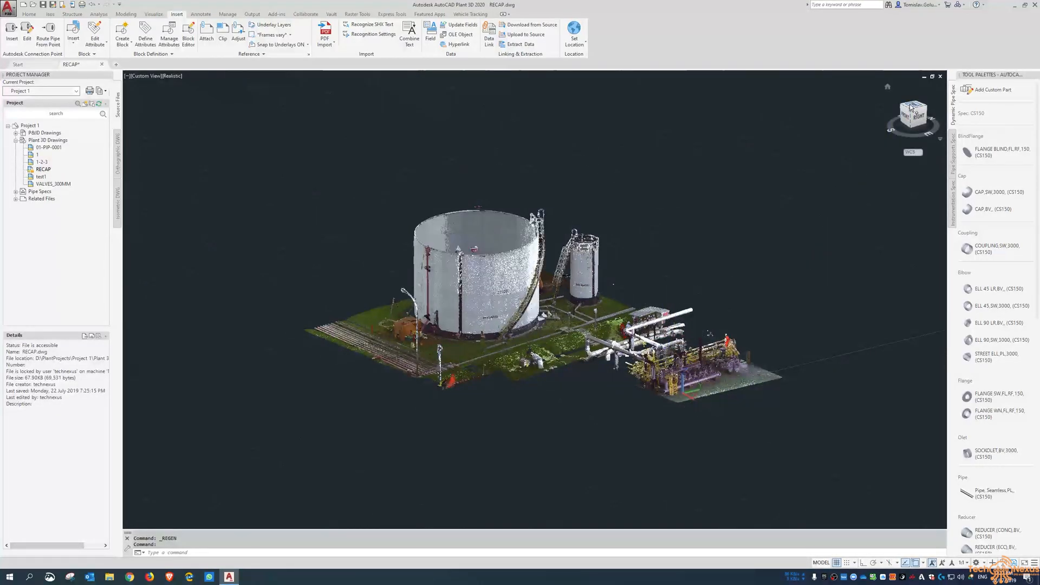
Select the point cloud and draw a rectangular crop box around the pipe rack.
left_click(913, 113)
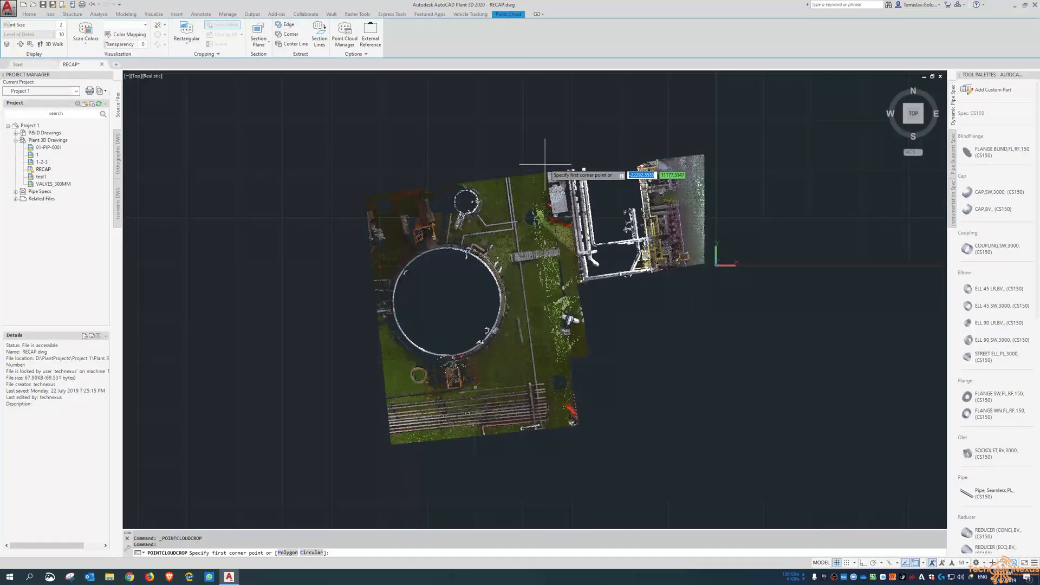
left_click(613, 275)
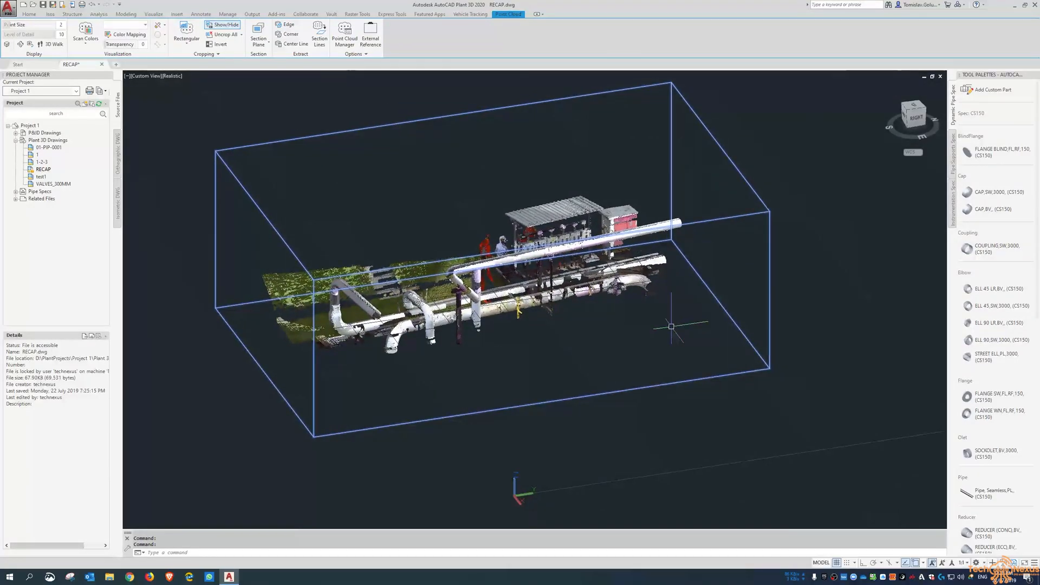
mouse_move(282, 181)
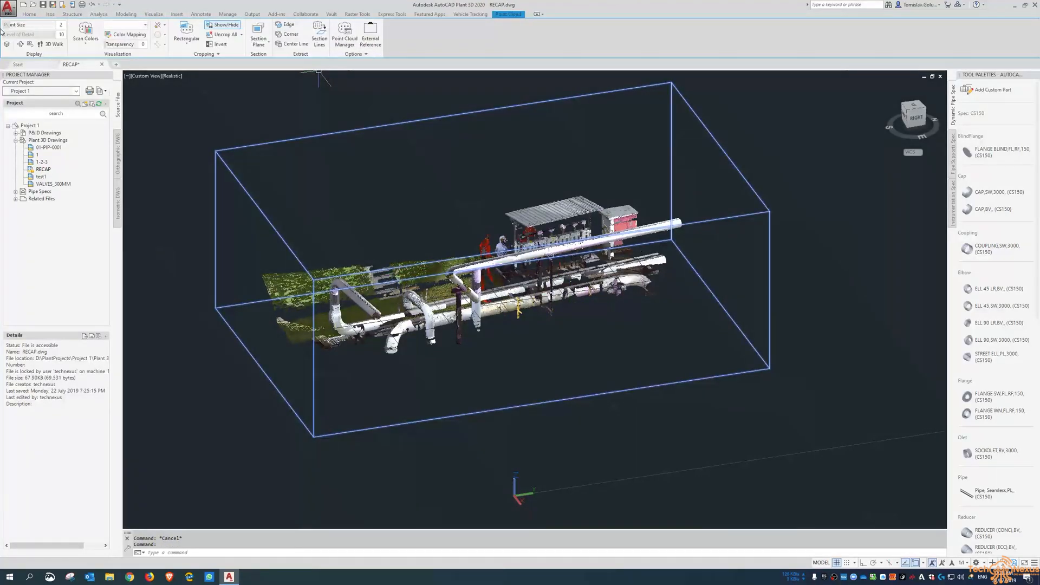
mouse_move(76, 52)
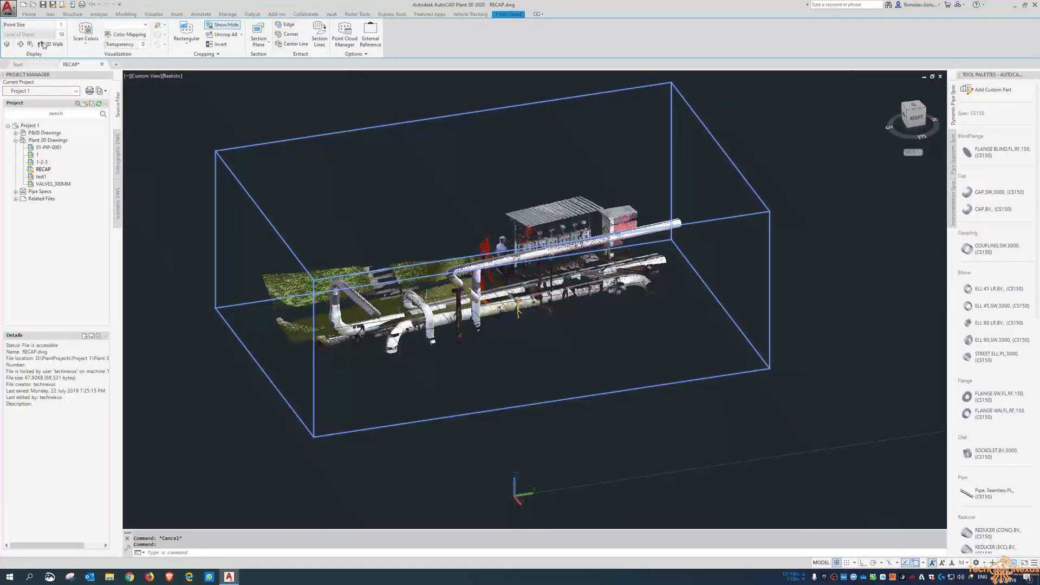
Preview single-colour and orange object colouring, then revert to the original scan colours.
left_click(85, 33)
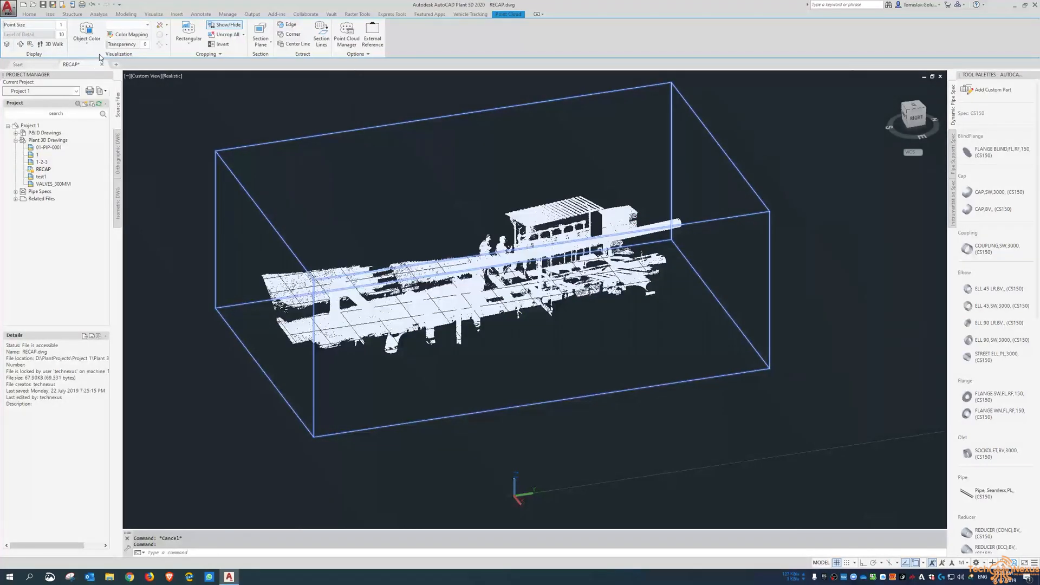
left_click(86, 34)
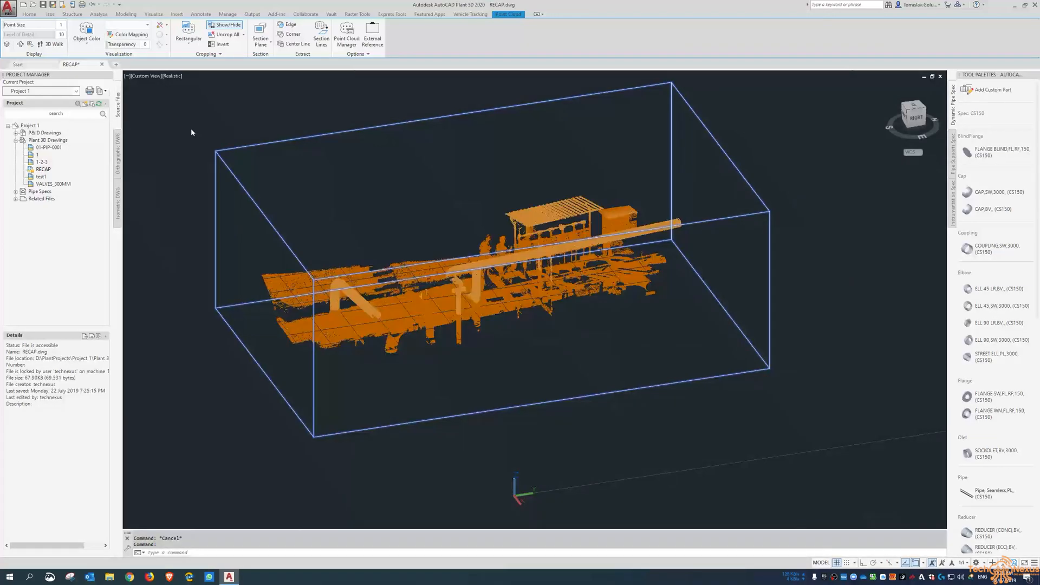
left_click(85, 35)
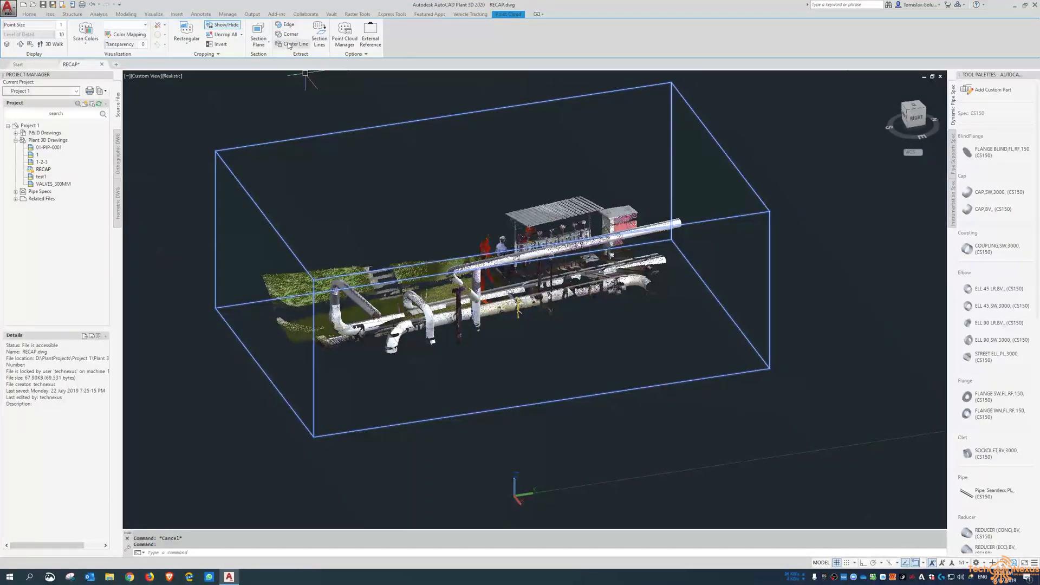
mouse_move(295, 43)
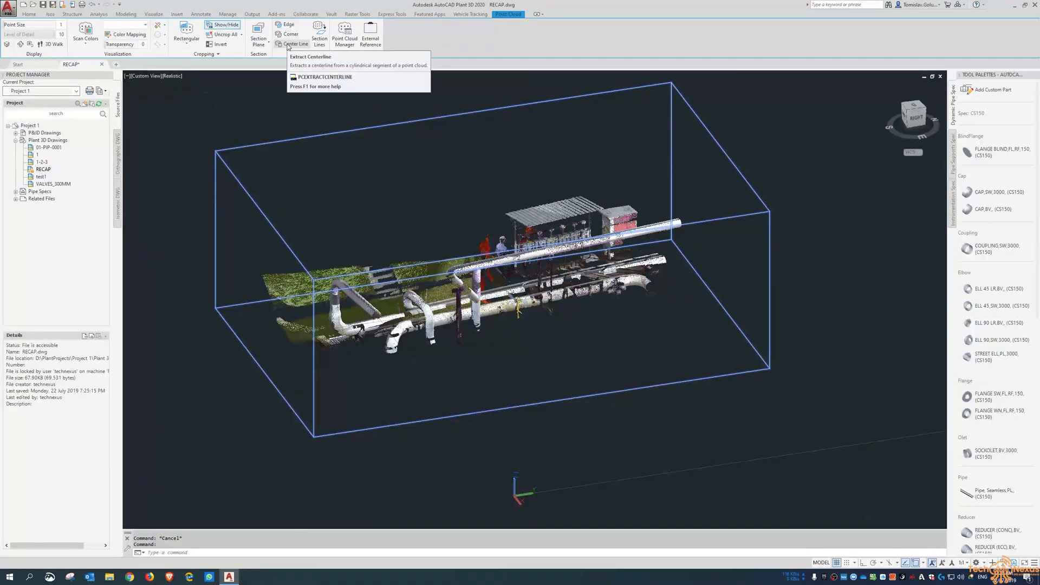
Extract a centerline by picking the long cylindrical scanned pipe segment.
left_click(295, 44)
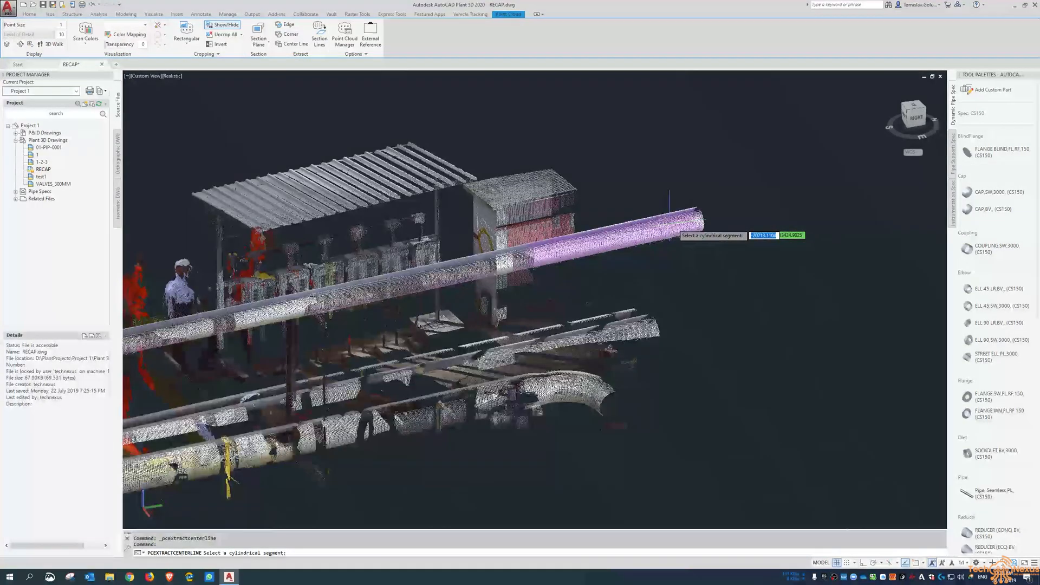
mouse_move(729, 222)
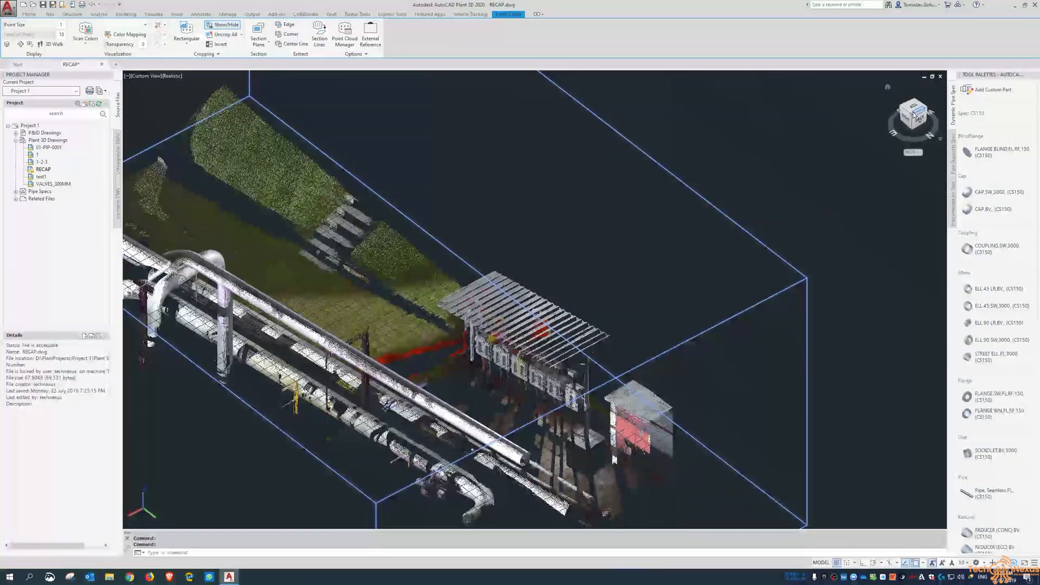
left_click(912, 113)
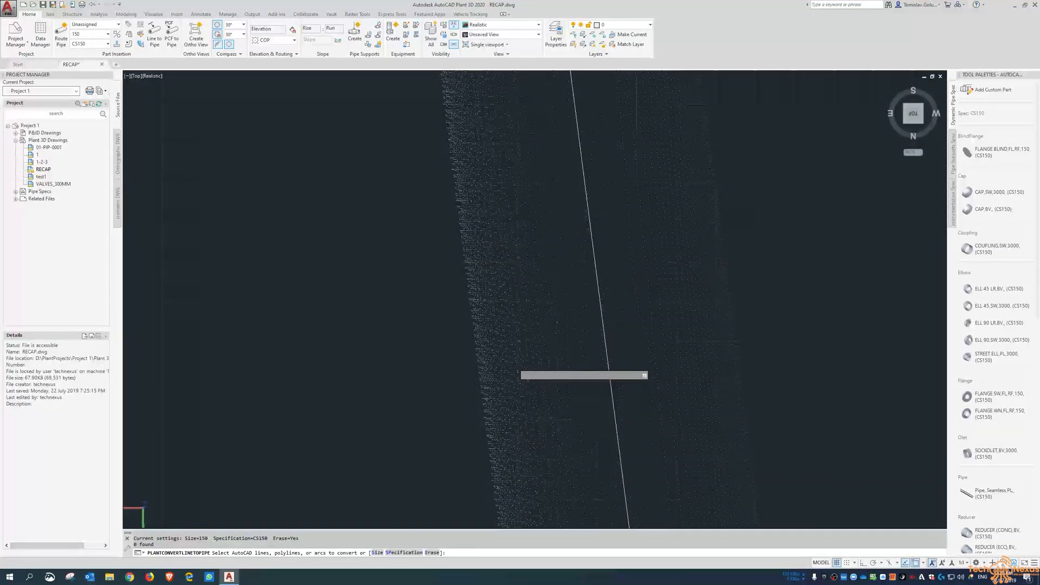
Convert the extracted centerline to pipe with Line to Pipe, keeping current size and spec.
left_click(584, 376)
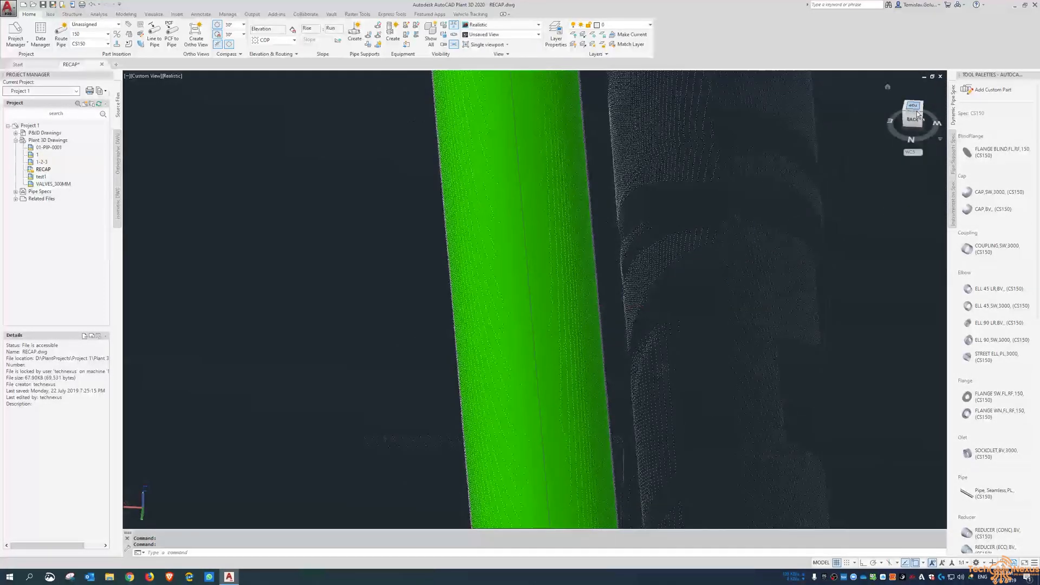
left_click(914, 111)
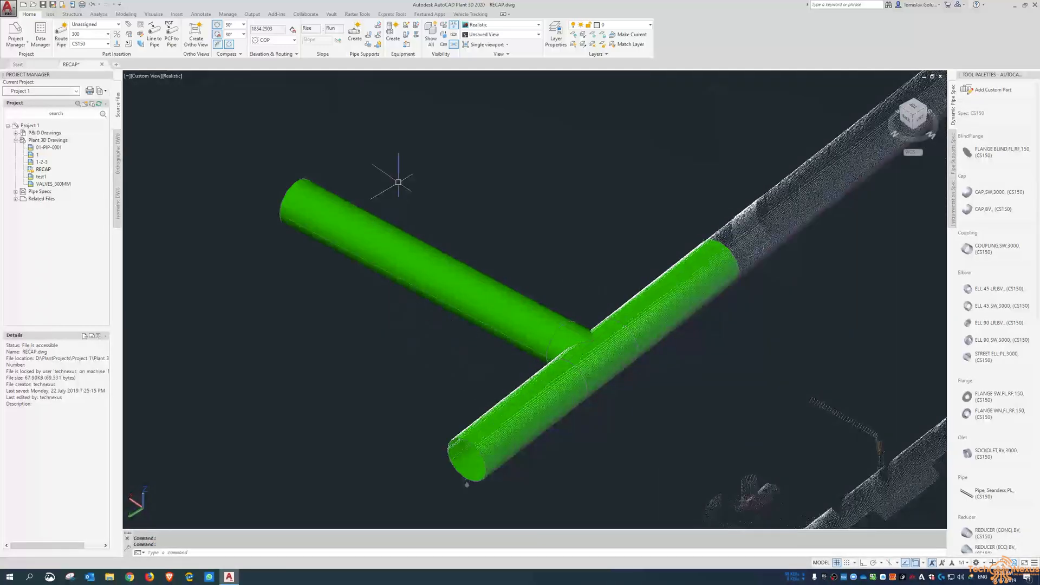
mouse_move(579, 286)
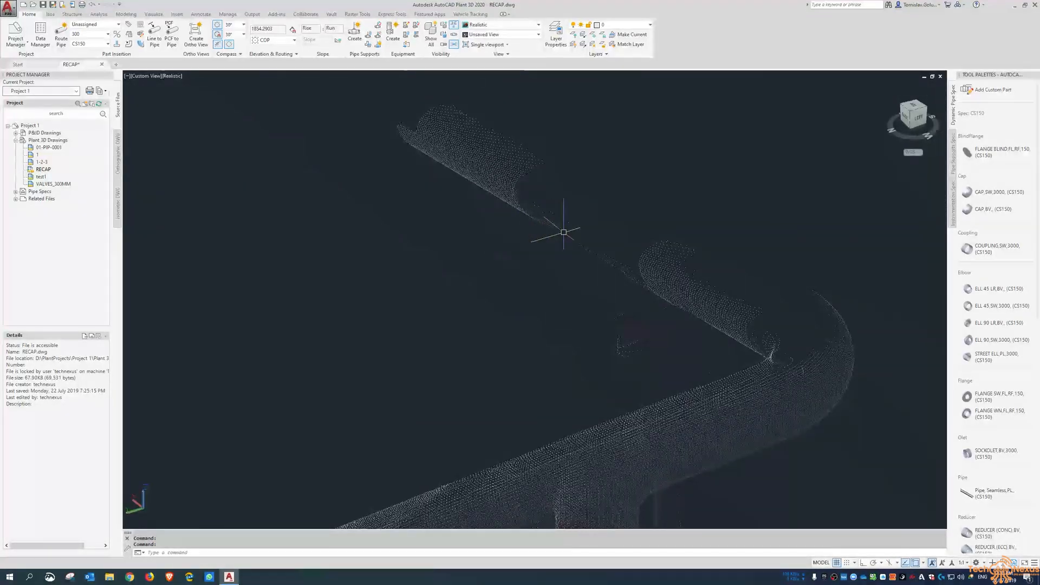
mouse_move(349, 87)
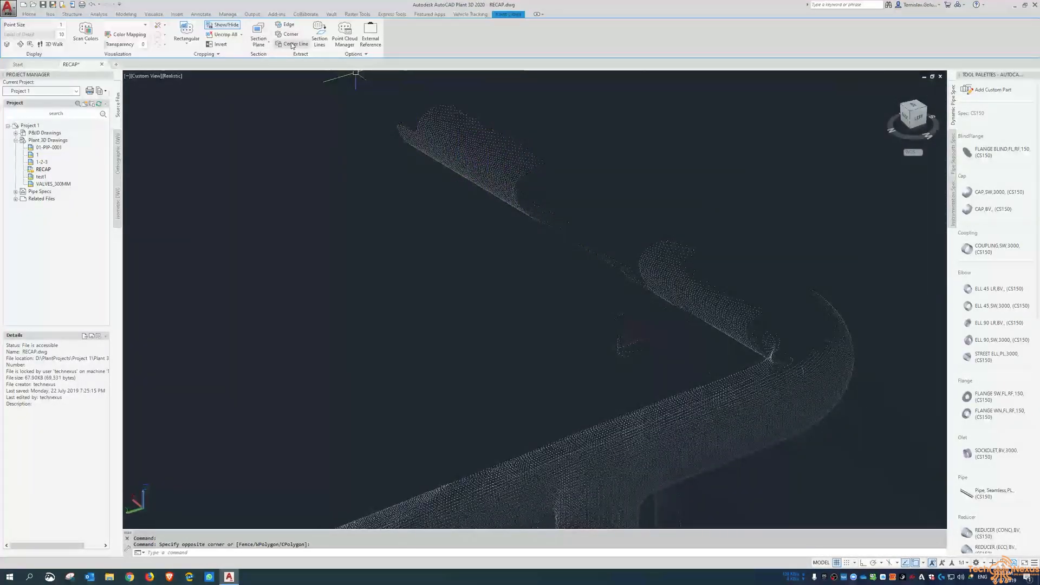
Start Center Line extraction for the second scanned pipe's cylindrical segment.
left_click(296, 43)
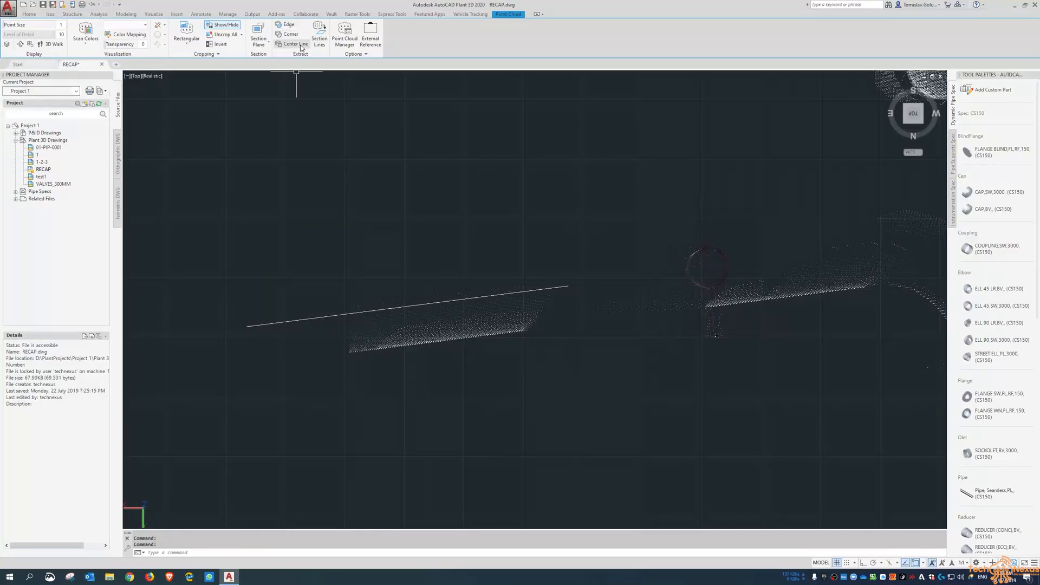
mouse_move(292, 44)
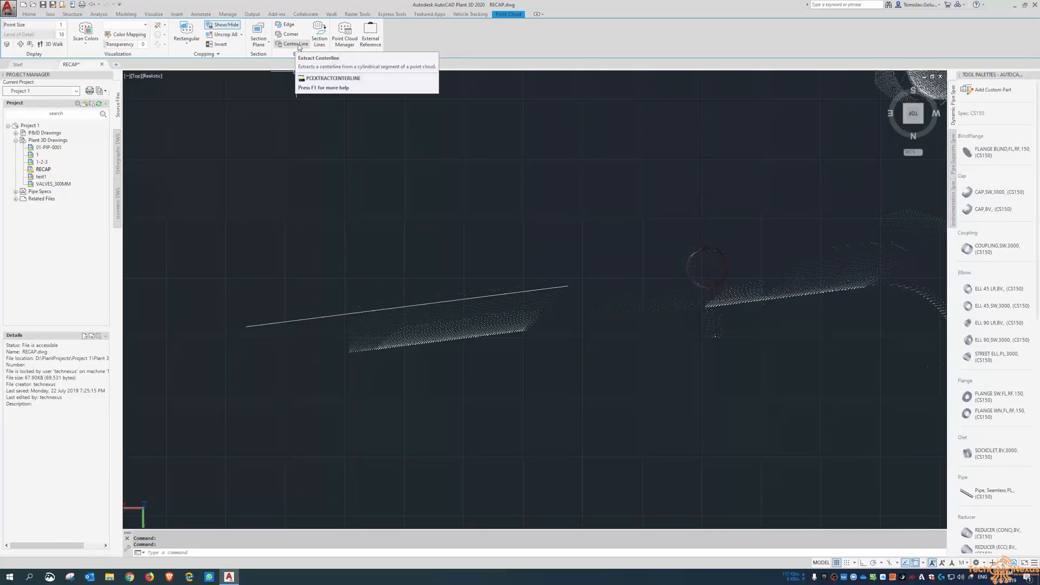